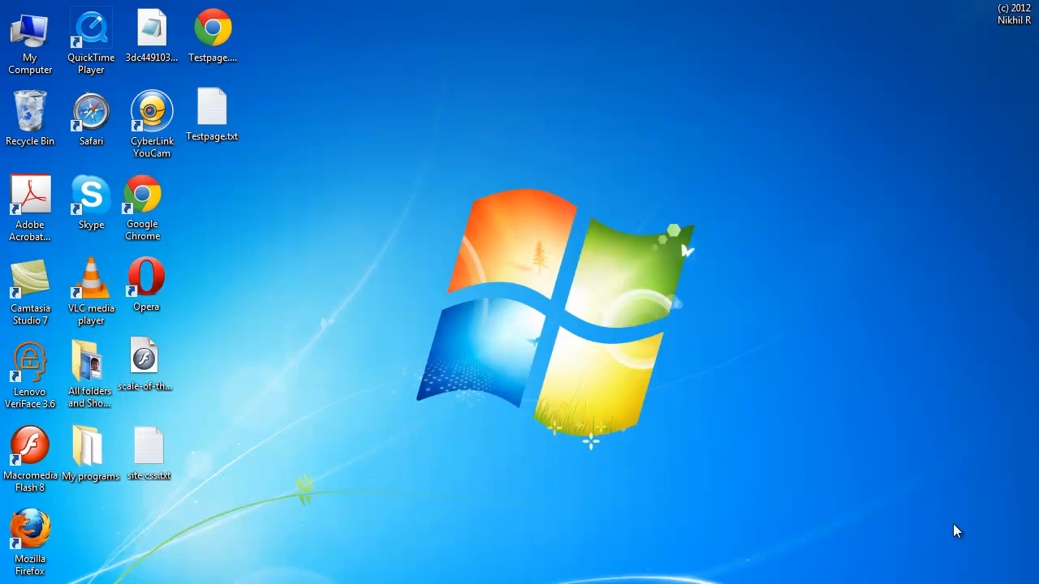
mouse_move(473, 508)
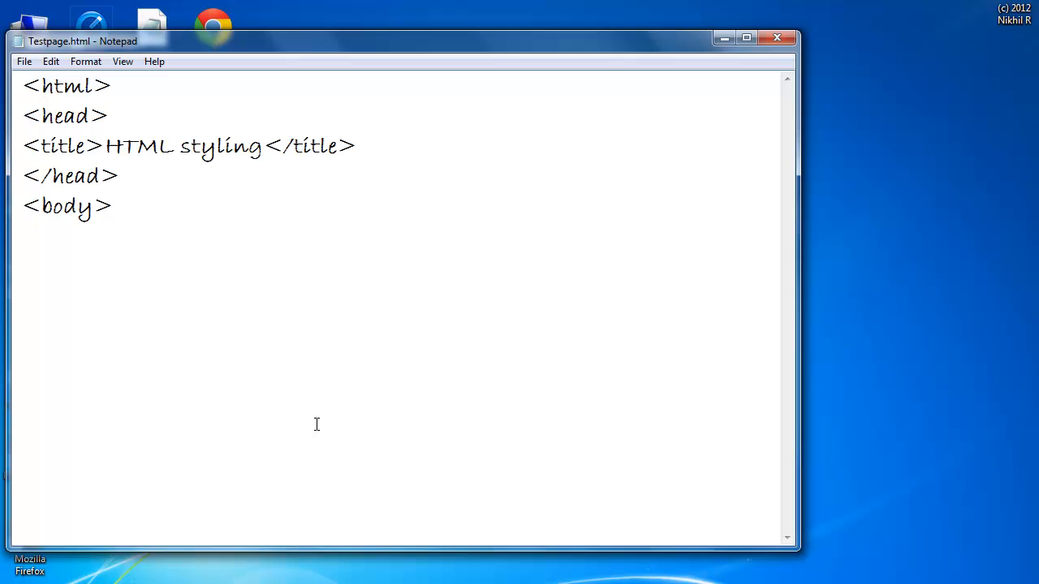
Open a paragraph with a font tag set to size 10, face Arial, colour red.
text(<p>)
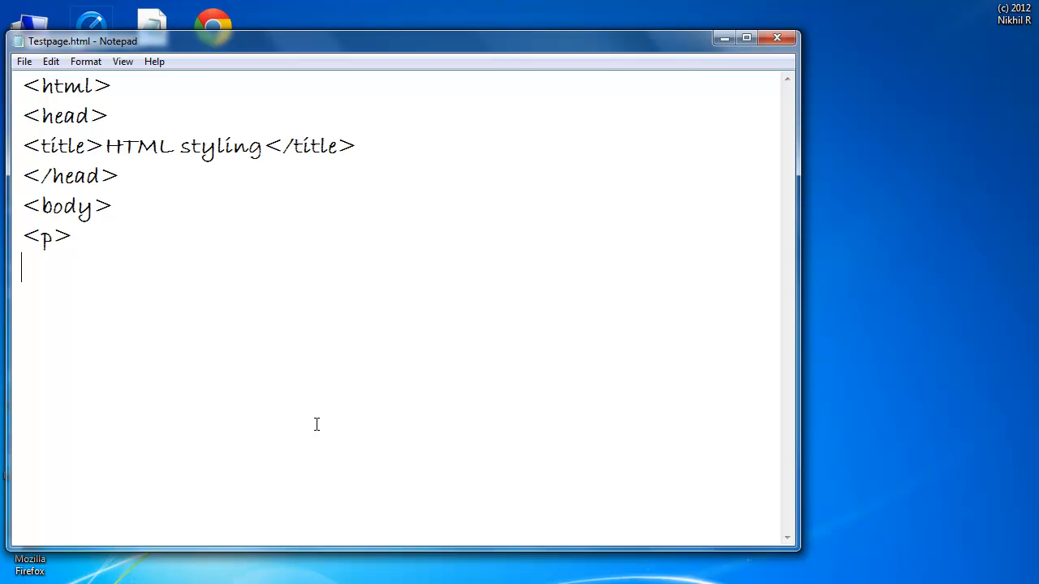
text(<font)
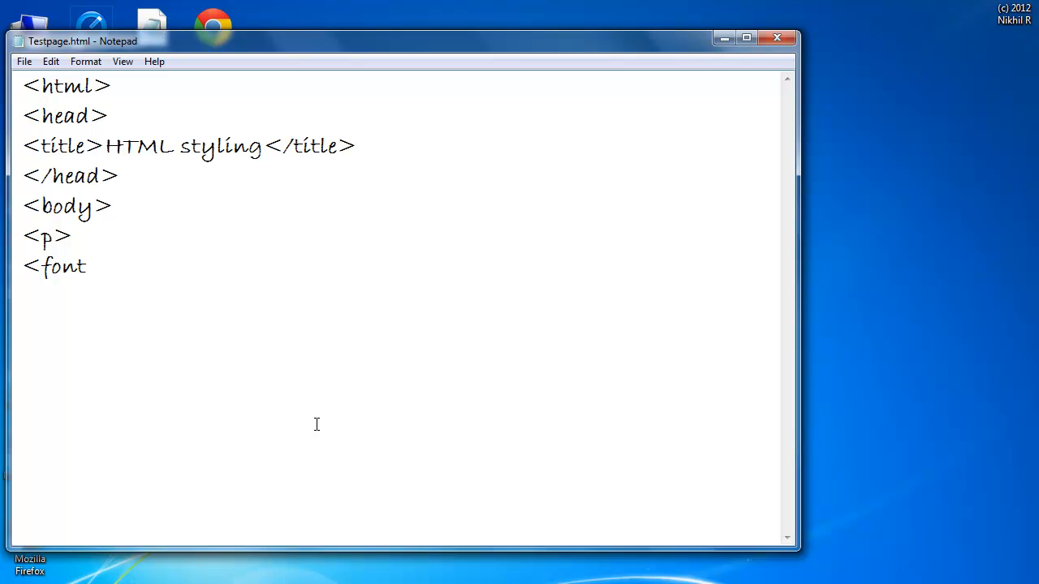
text(size)
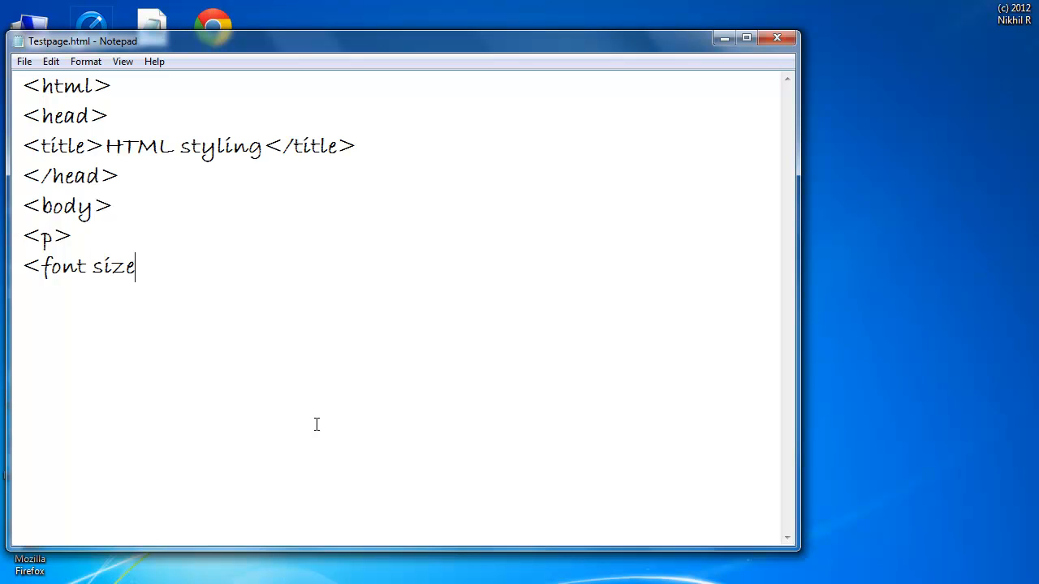
text(=")
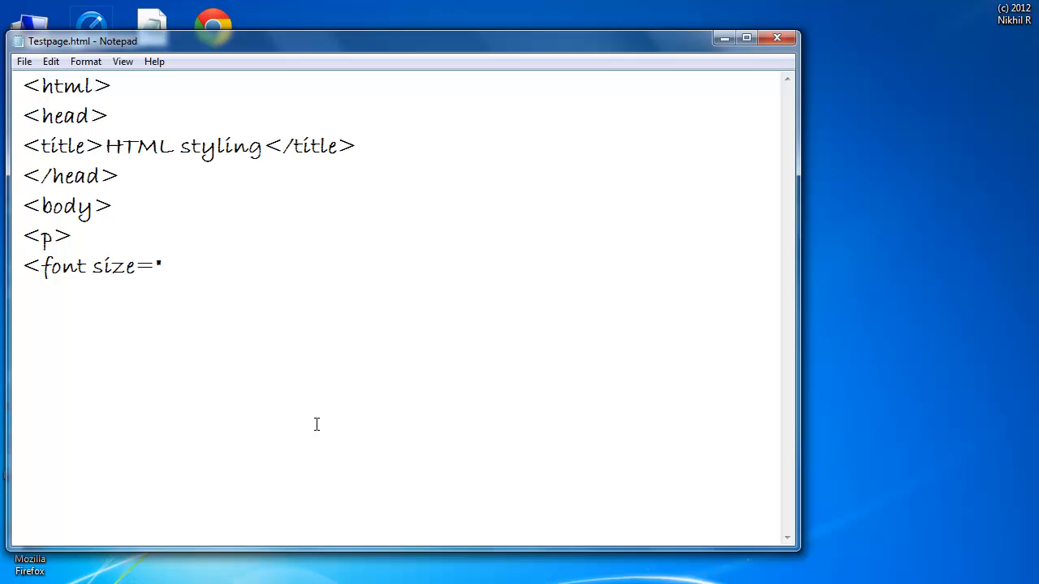
text(10")
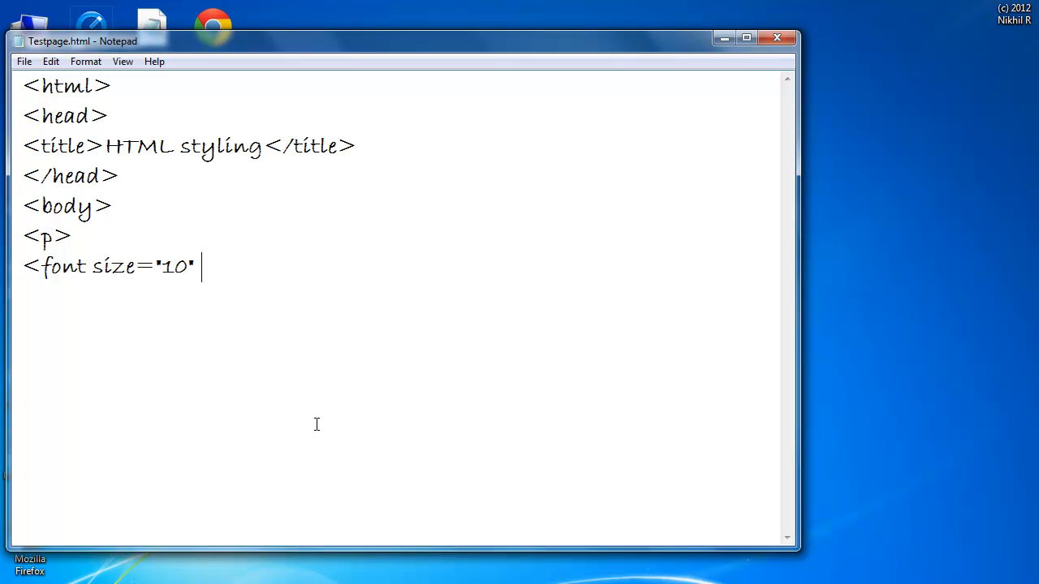
text(face)
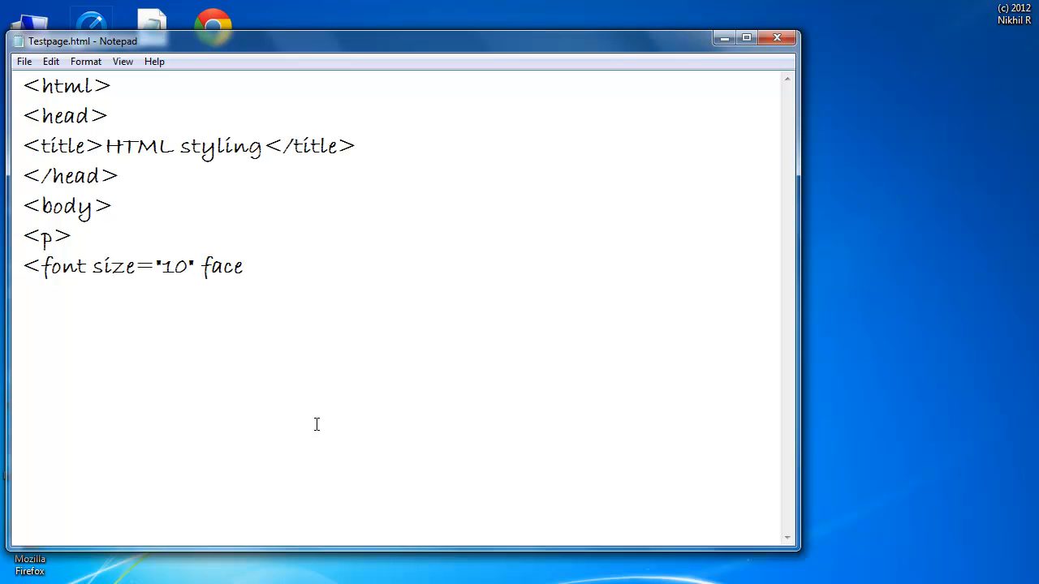
text(="aria)
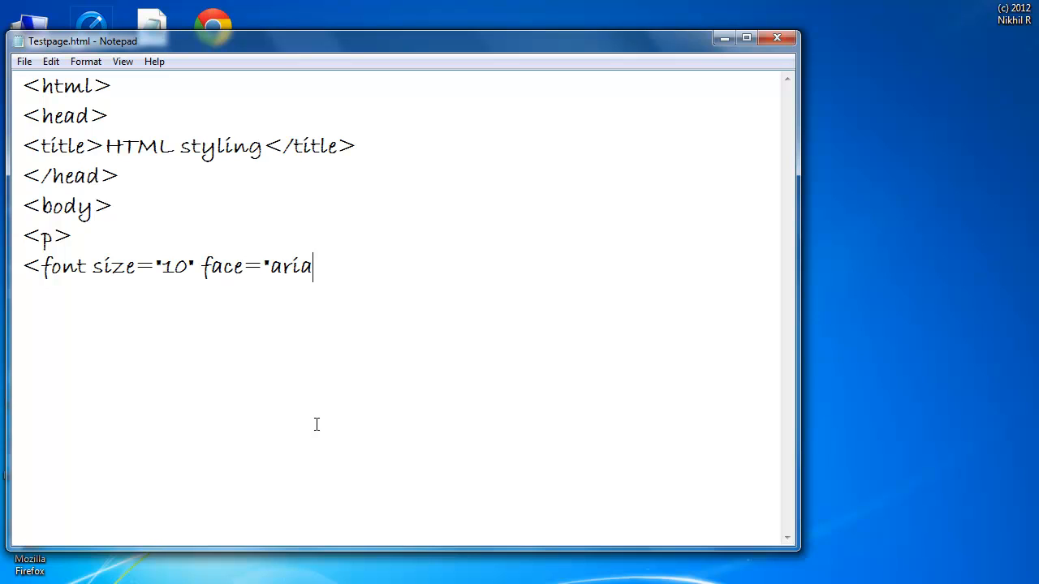
text(")
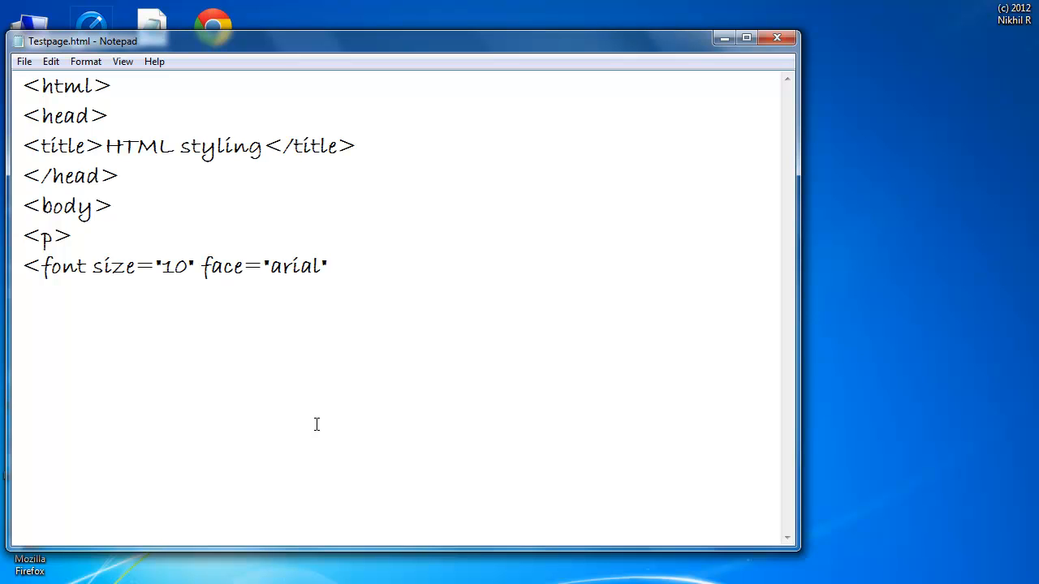
text(color)
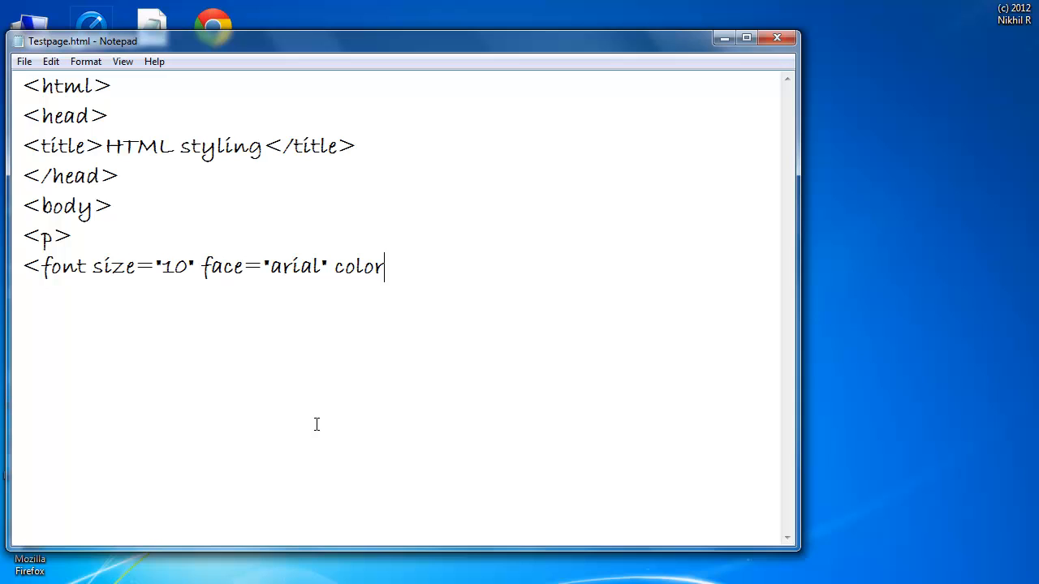
text(="r)
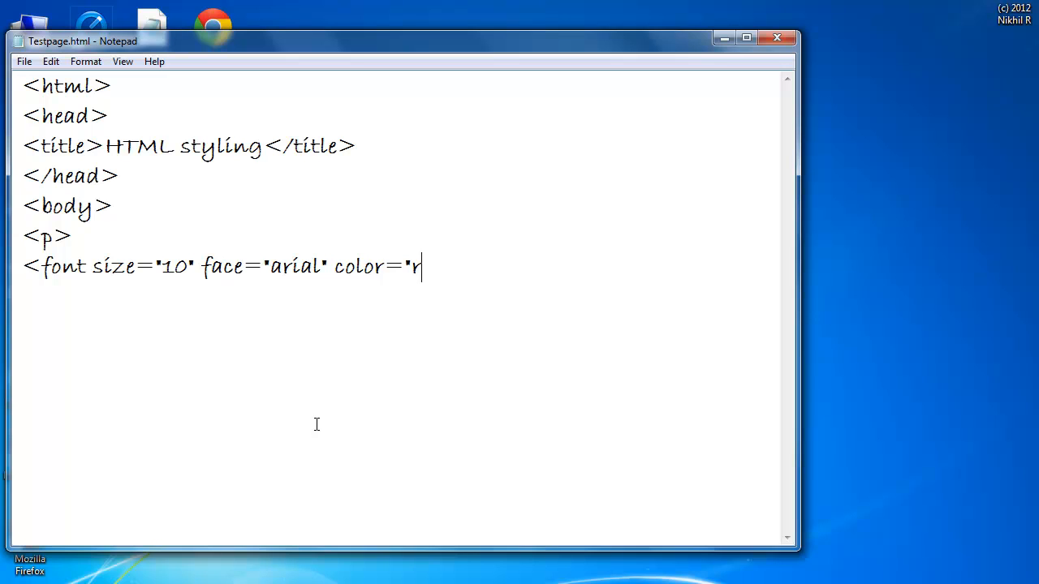
text(ed")
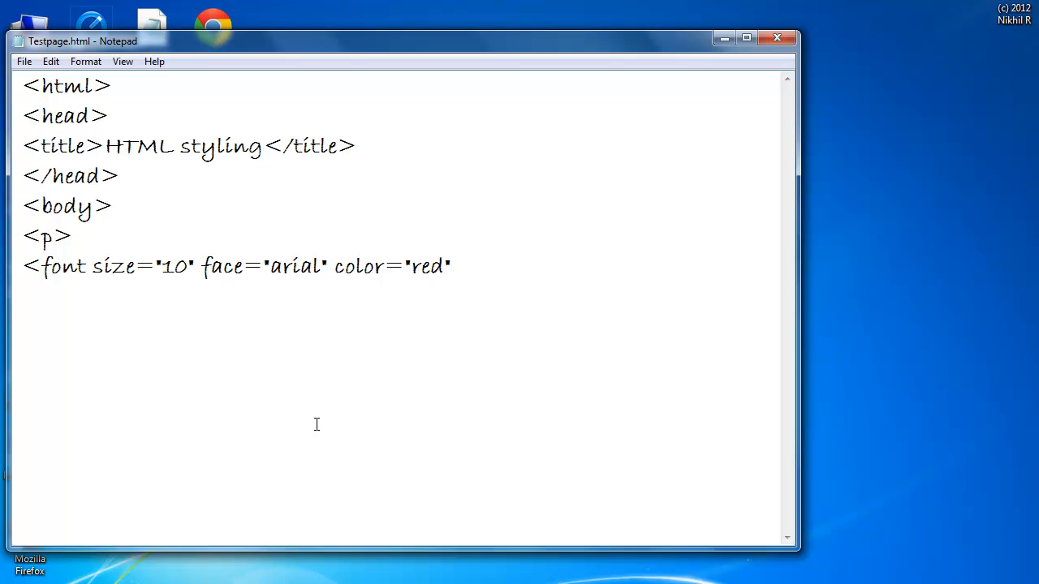
text(>)
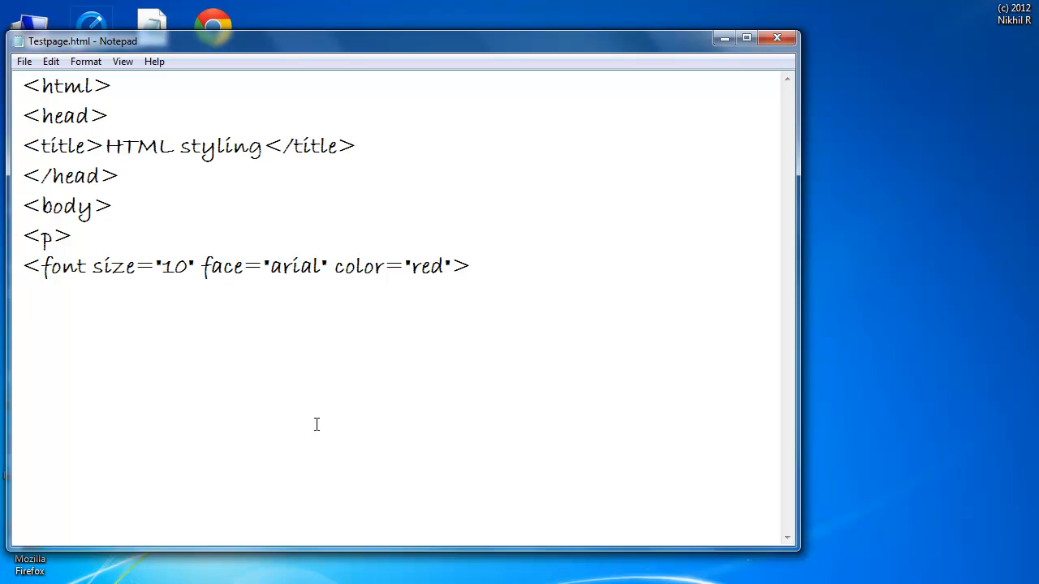
Add the text 'This is a formatted paragraph' and close the font and paragraph tags.
text(Thi)
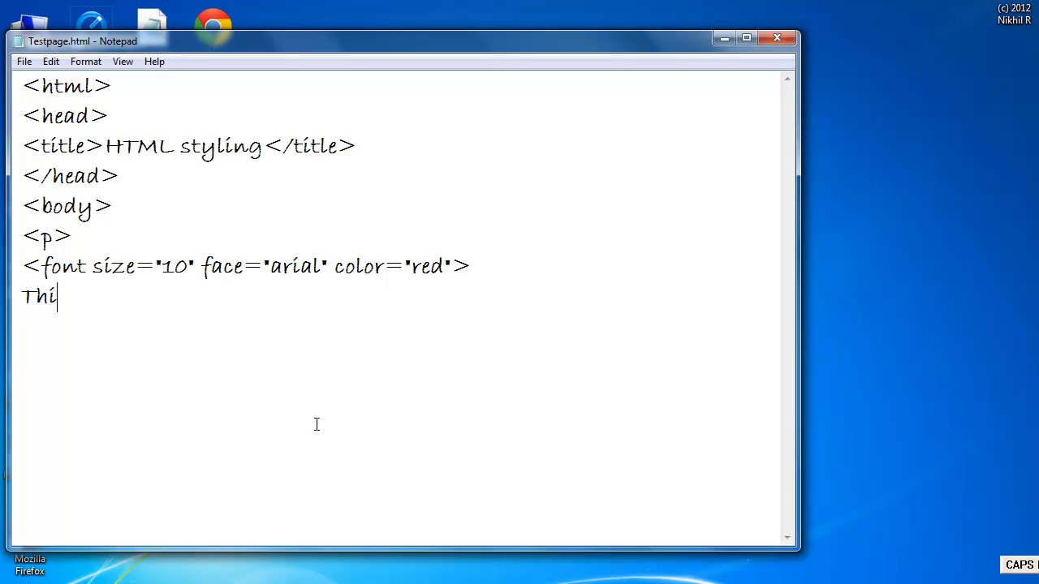
text(s is)
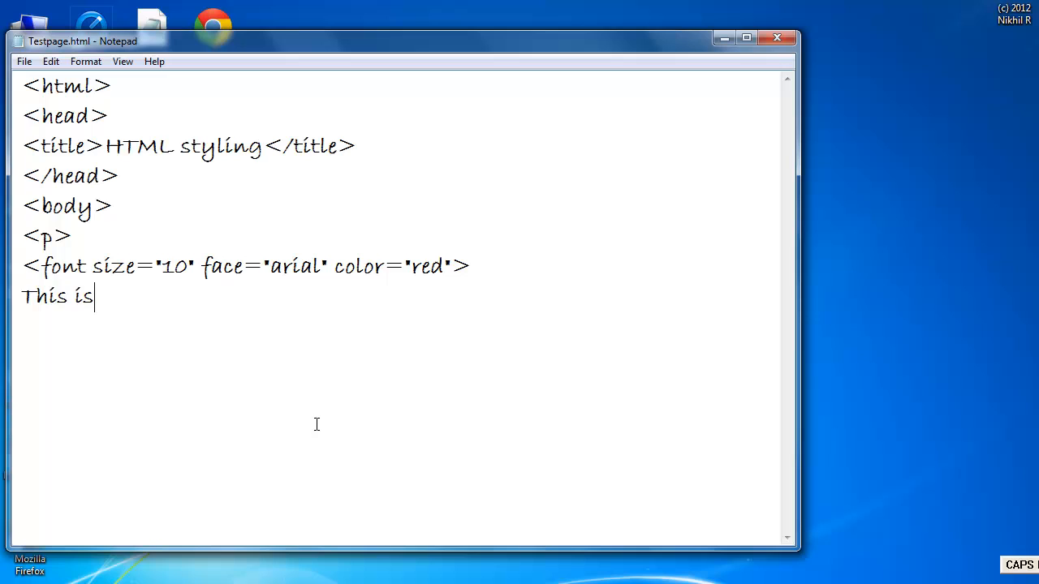
text(a format)
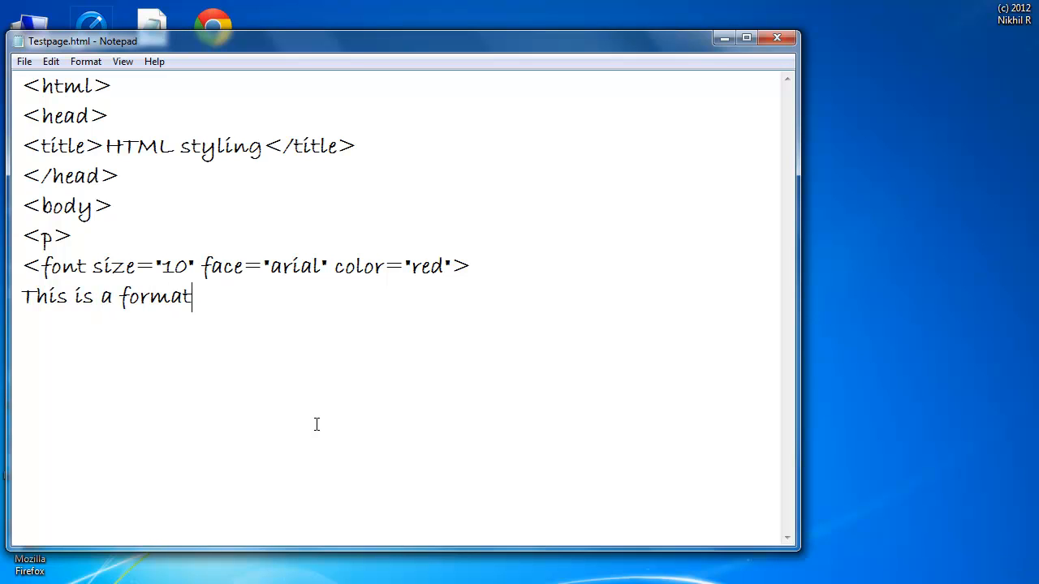
text(ted paragraph)
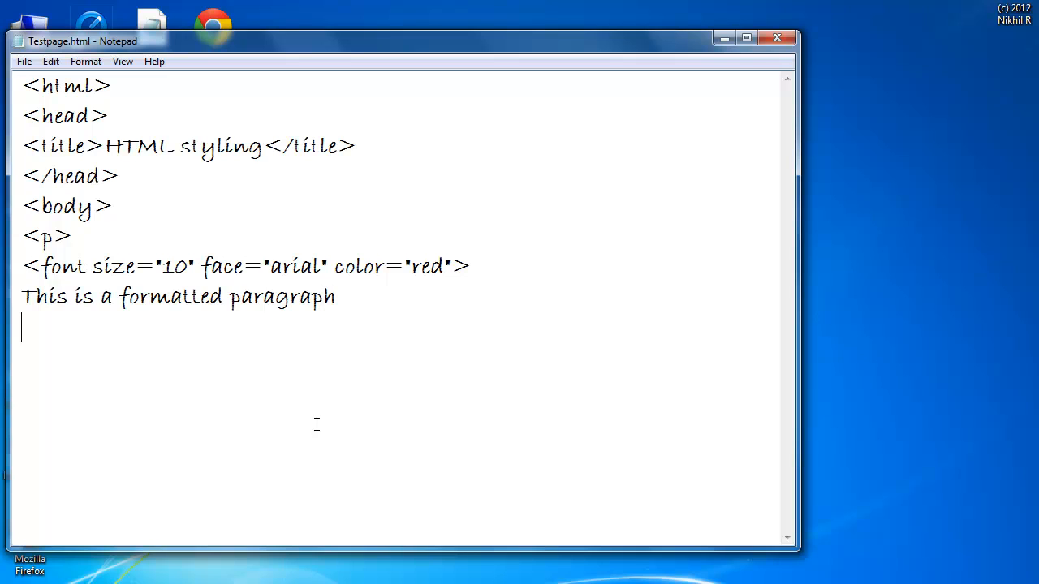
text(</font)
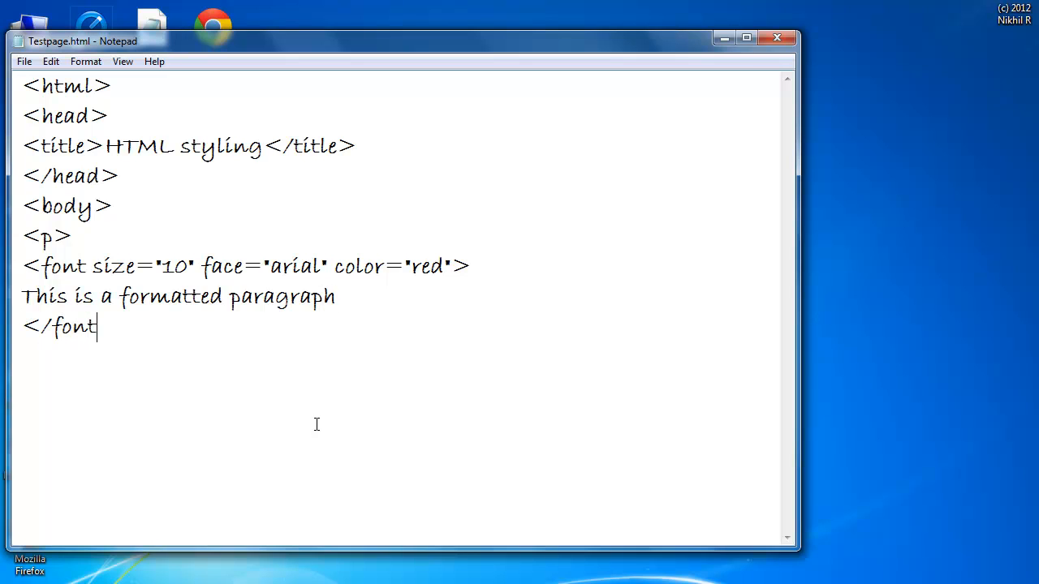
text(<)
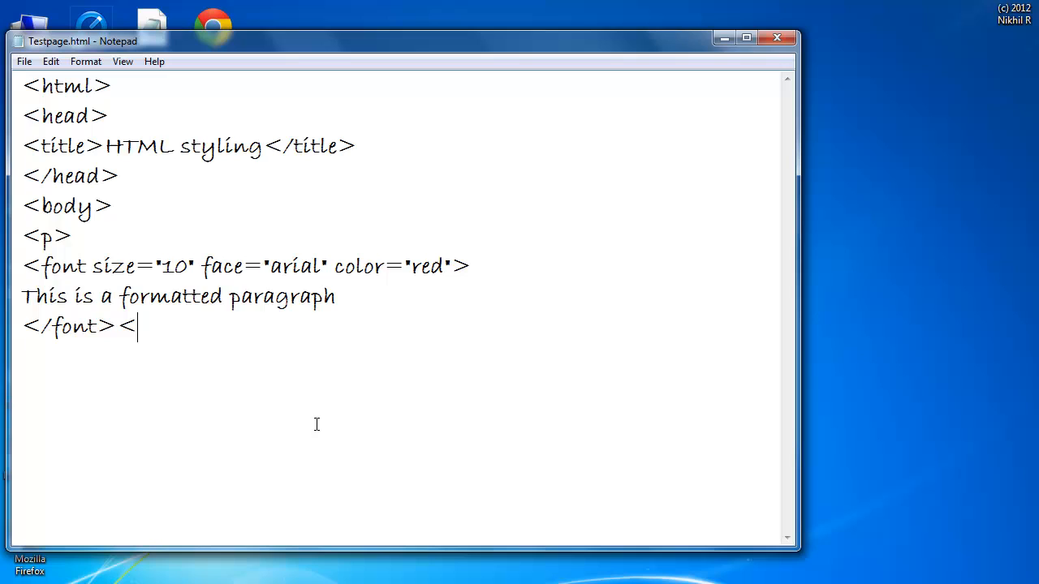
text(/p>)
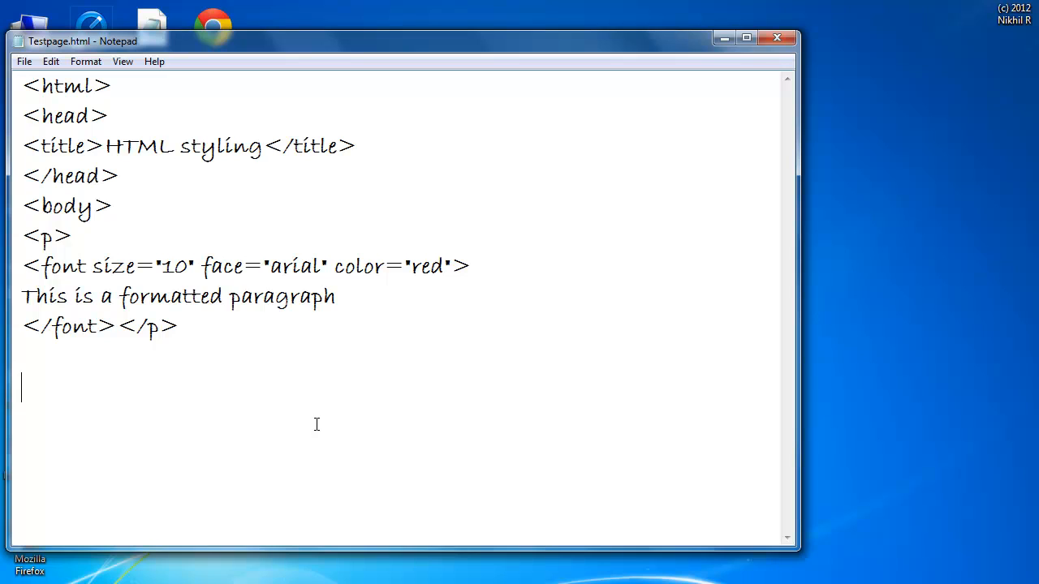
Start a paragraph tag with an inline style declaring font-family Calibri.
text(<p)
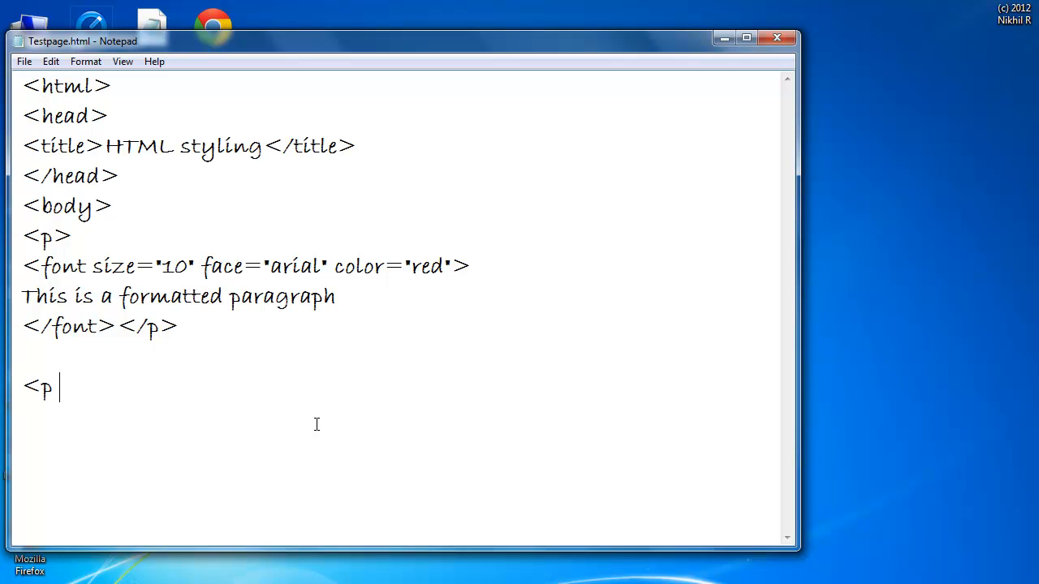
text(styl)
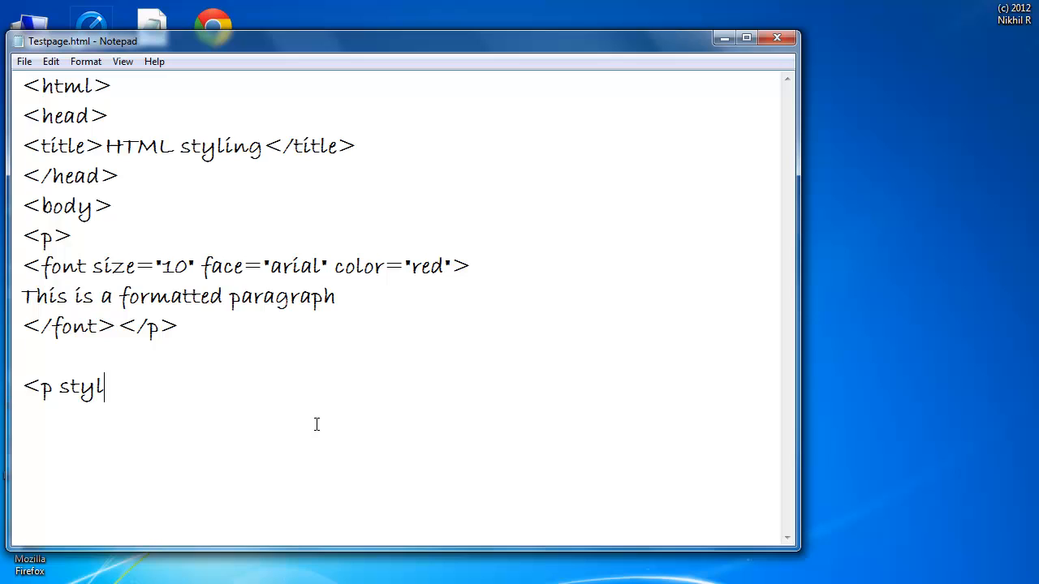
text(e=)
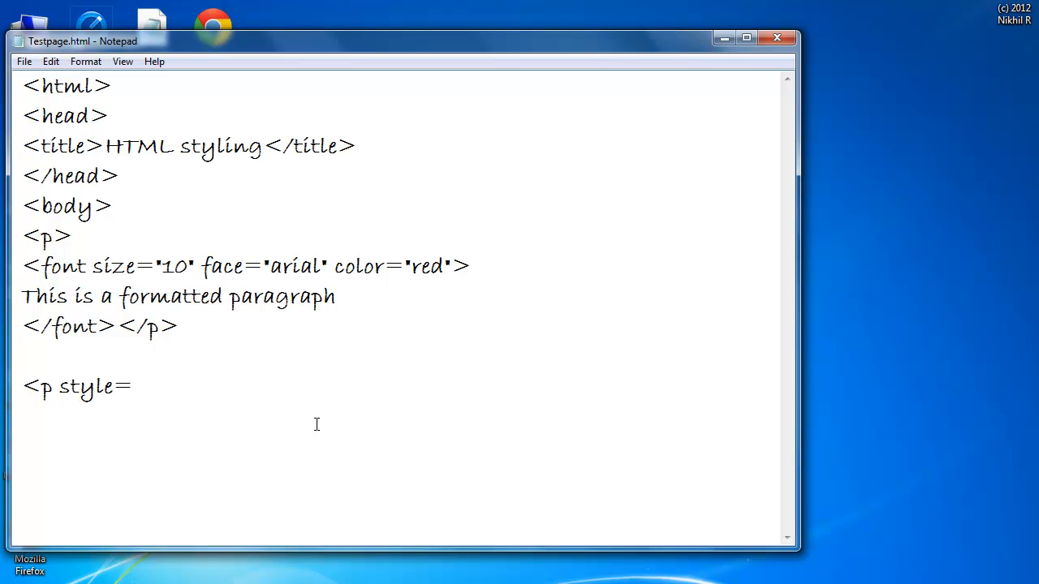
text(")
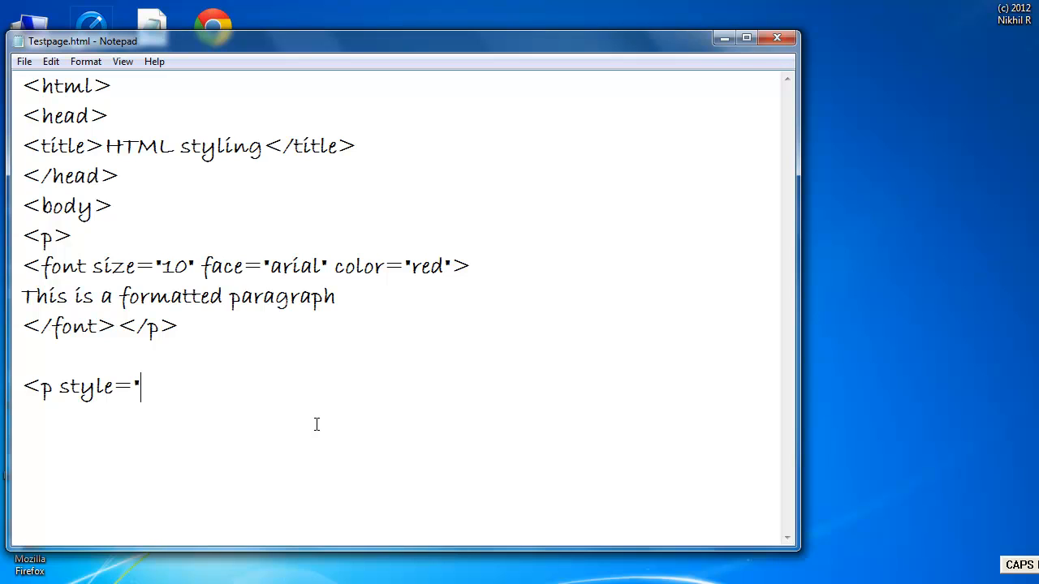
text(Font)
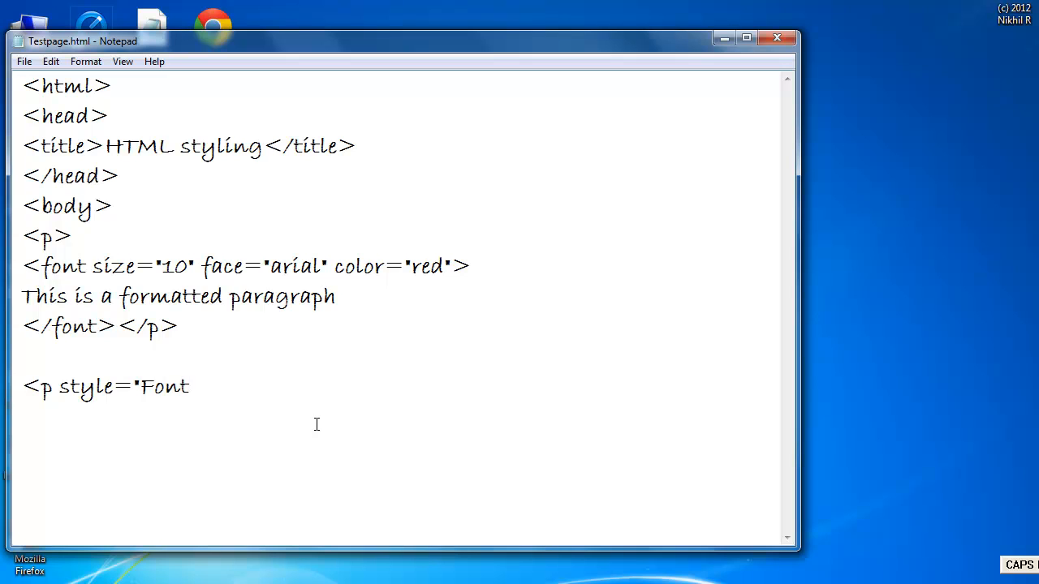
text(-f)
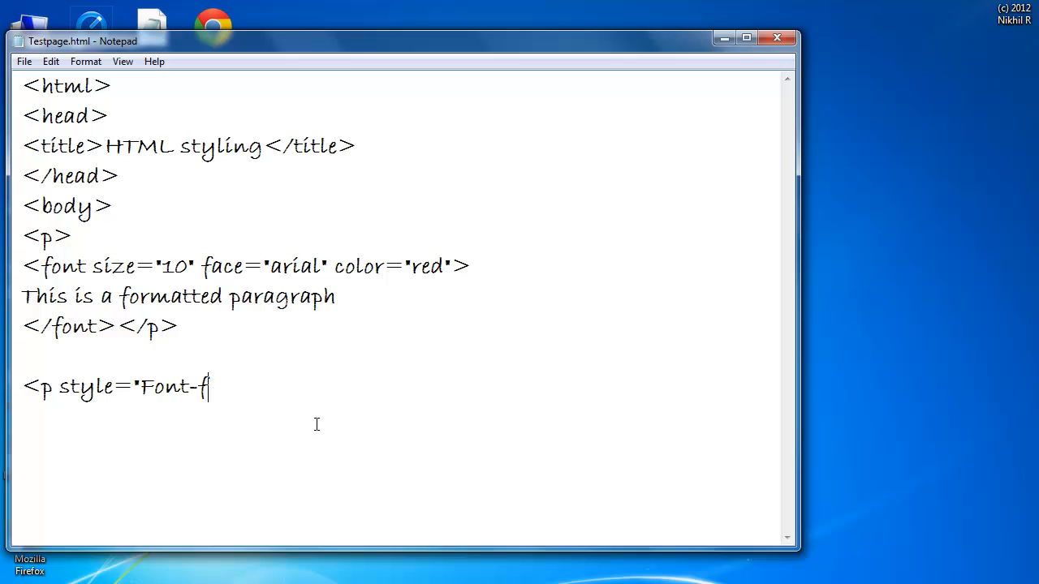
text(amily)
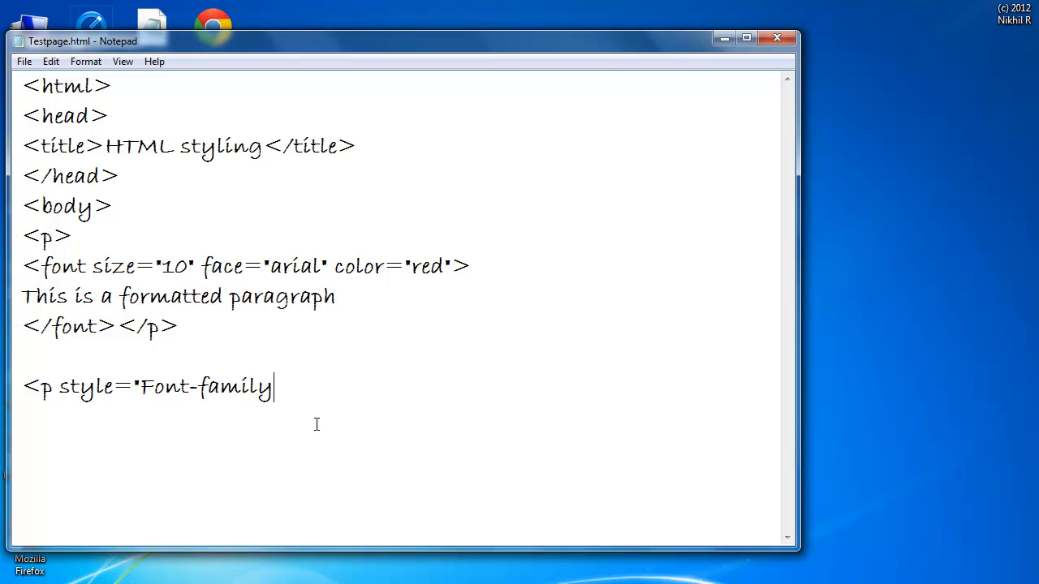
text(:ca)
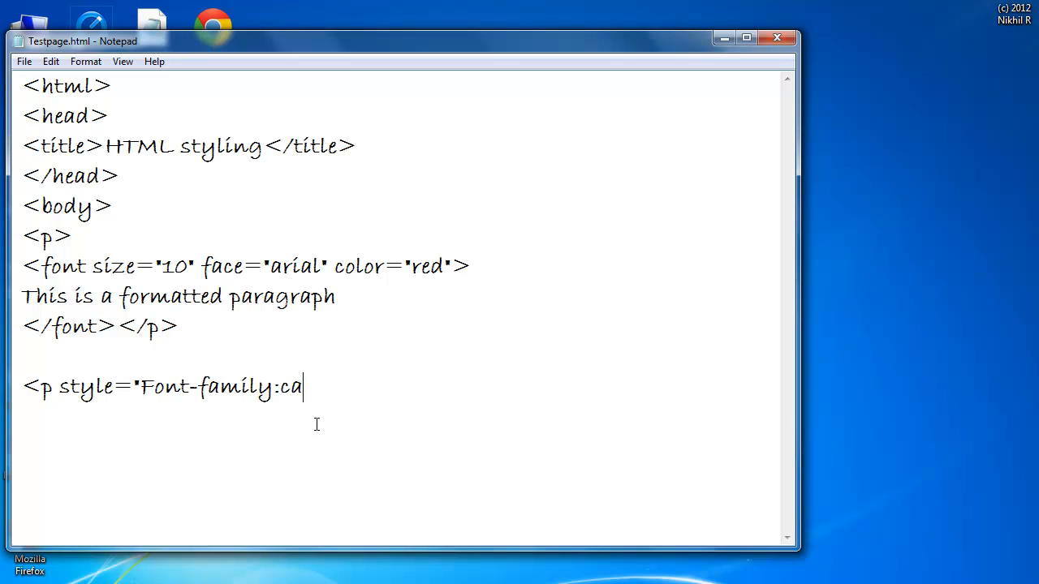
text(libri;)
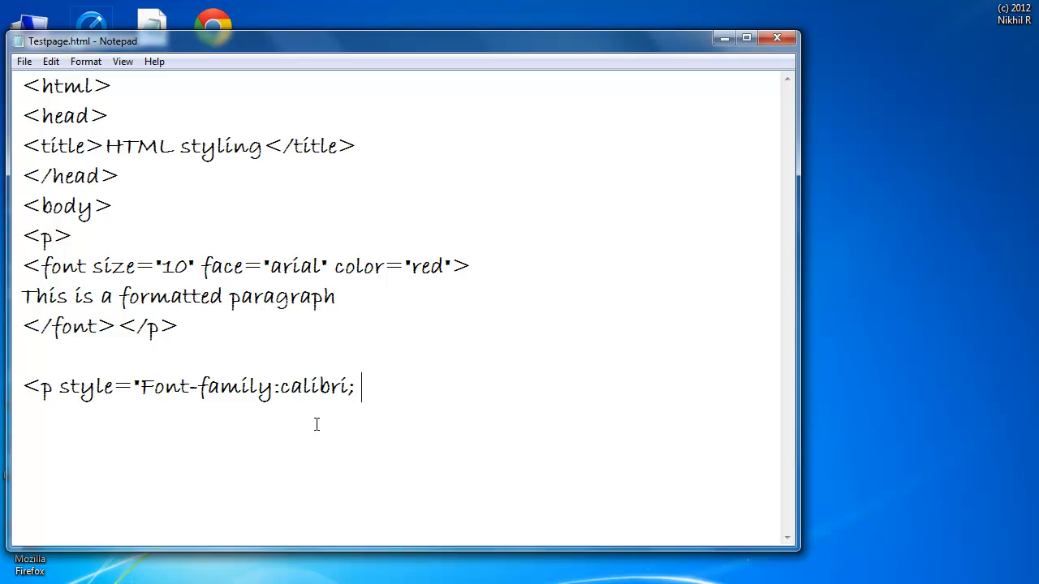
Add font-size 40px and color green to the style, then close the tag.
text(Font)
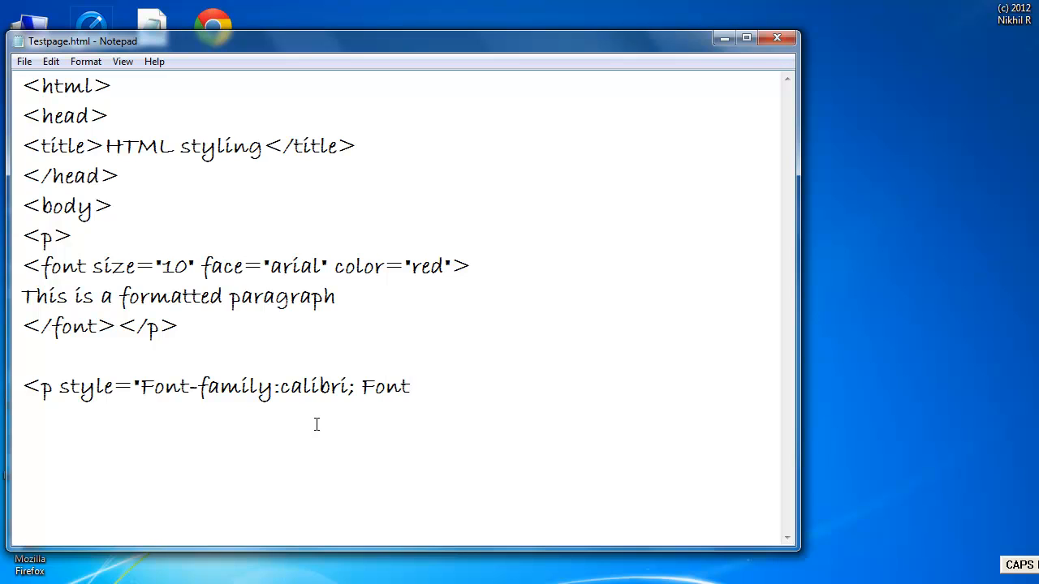
text(-)
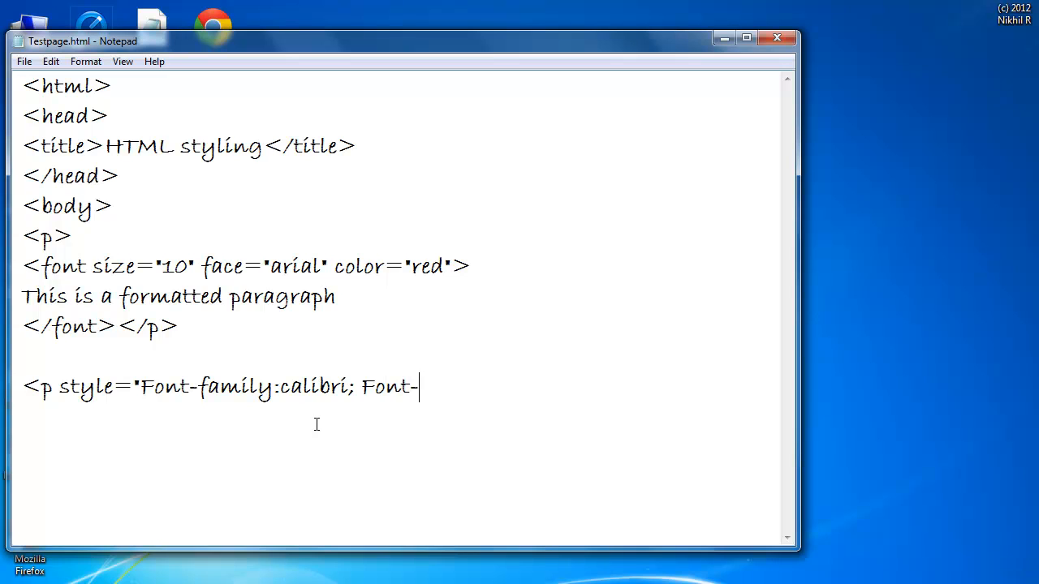
text(size)
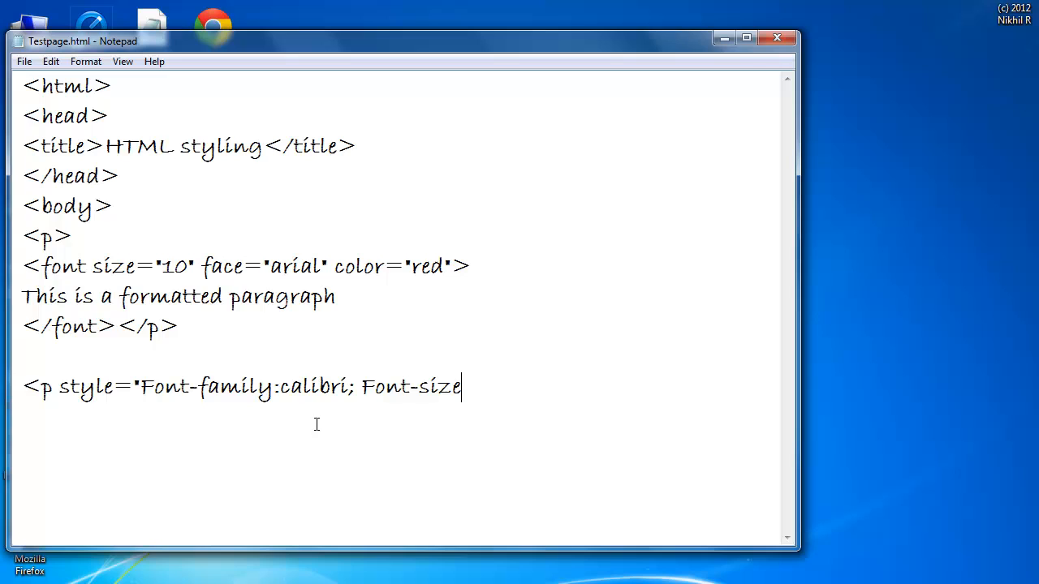
text(:)
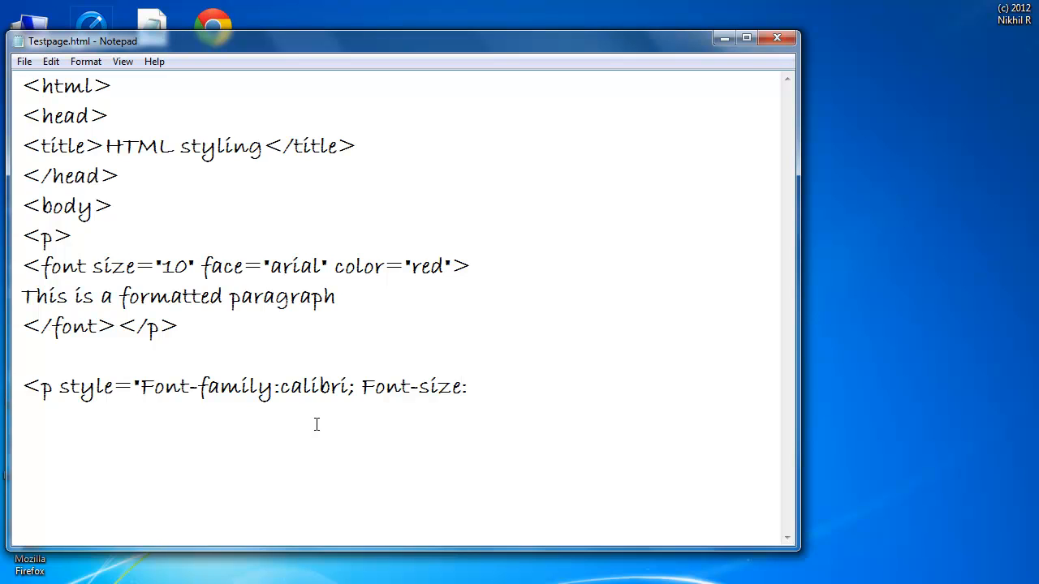
text(40)
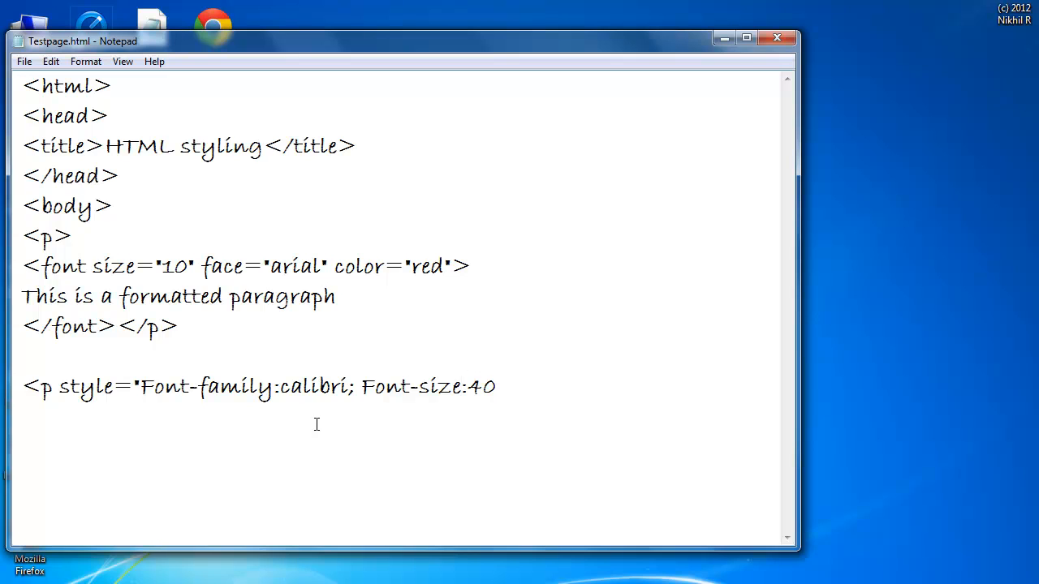
text(px)
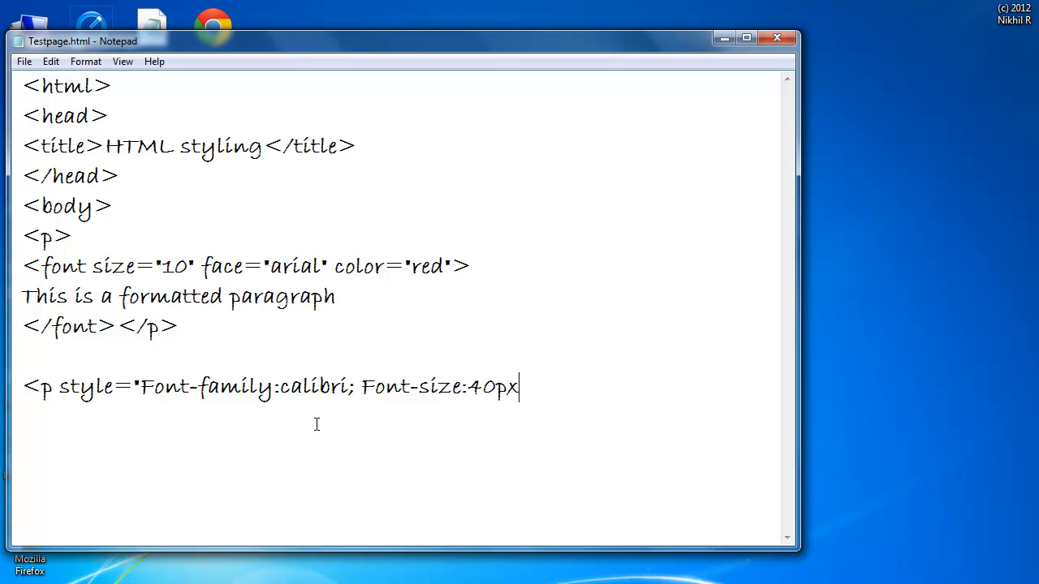
text(; colo)
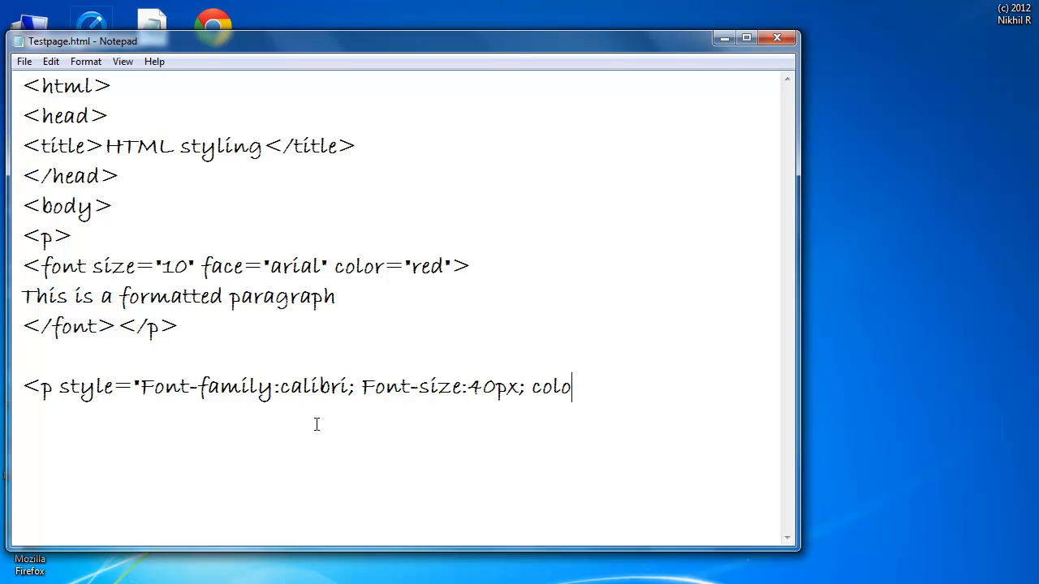
text(r:)
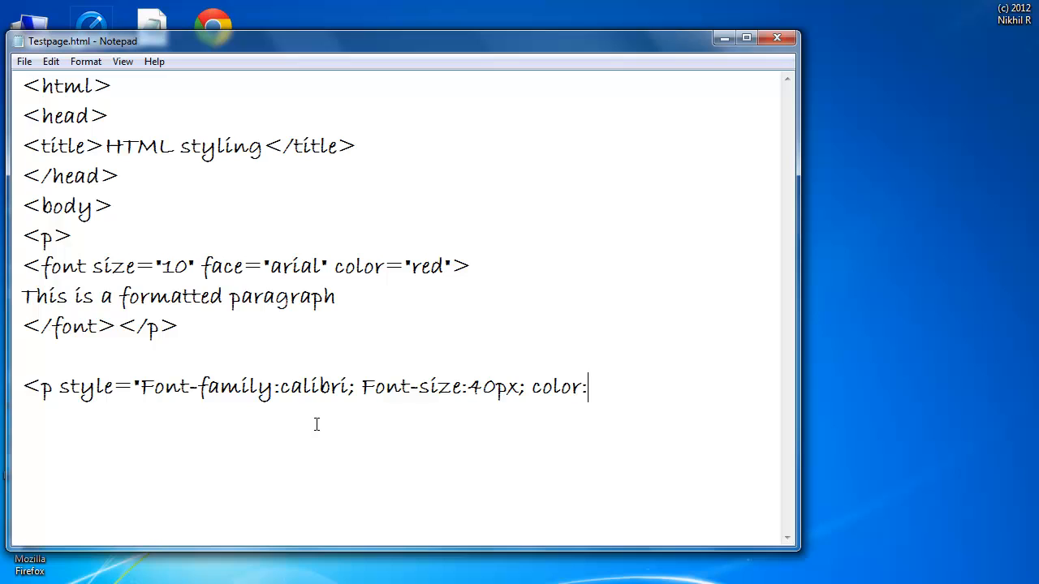
text(gre)
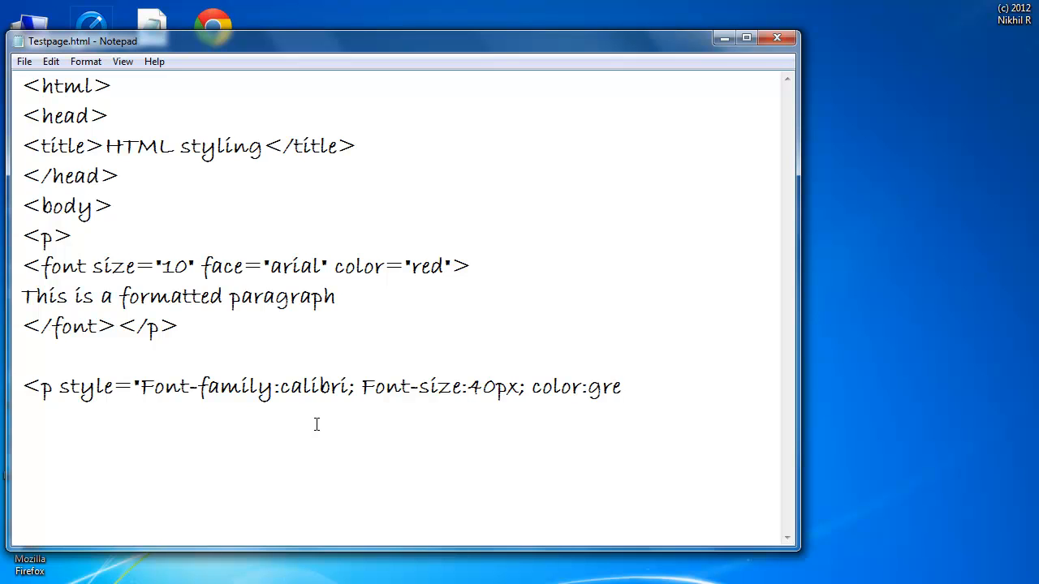
text(en)
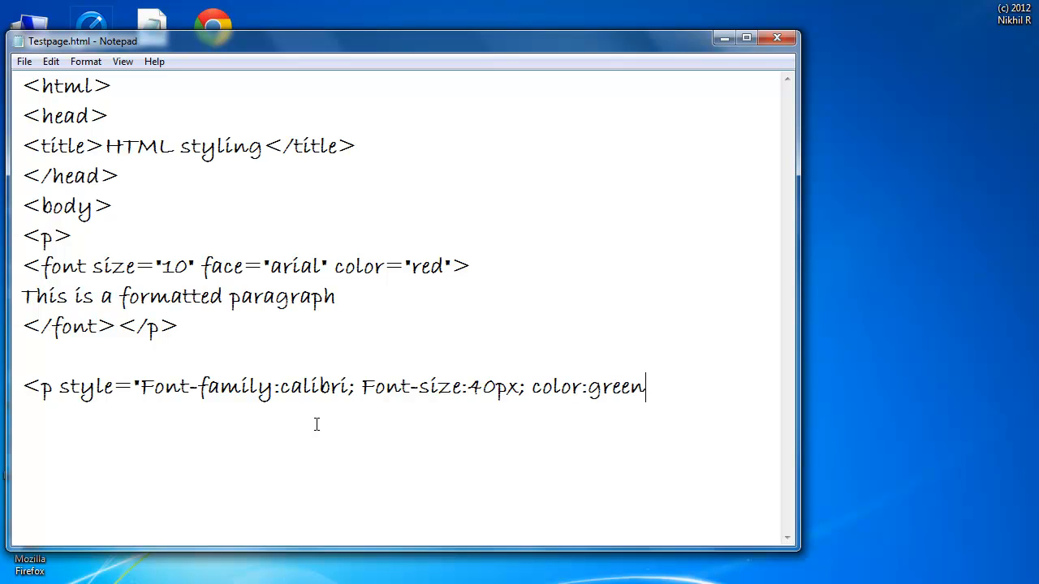
text(;>)
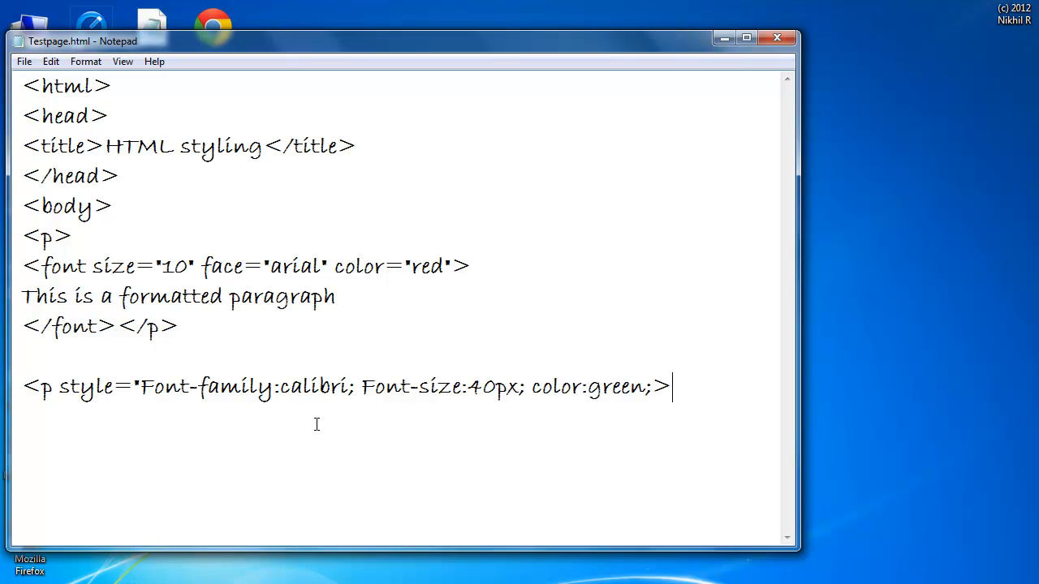
Type 'This is a CSS formatted paragraph' and close the paragraph tag.
text(Th)
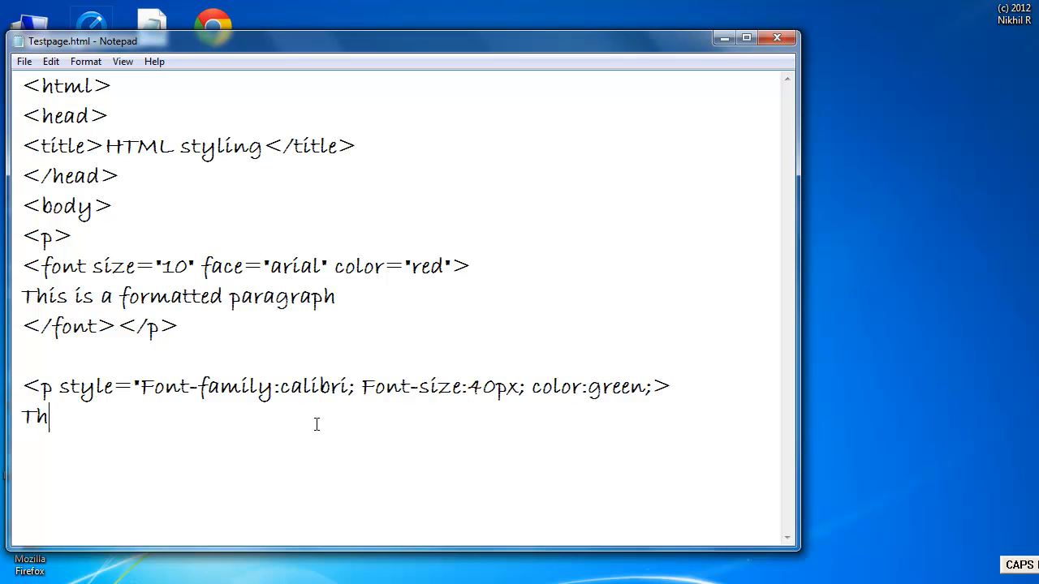
text(is)
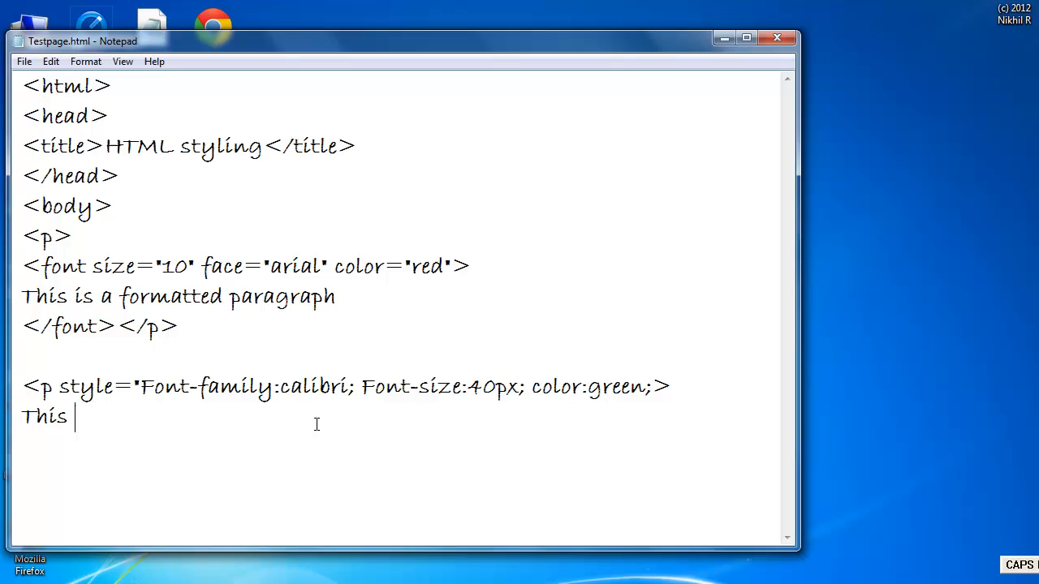
text(is a CSS)
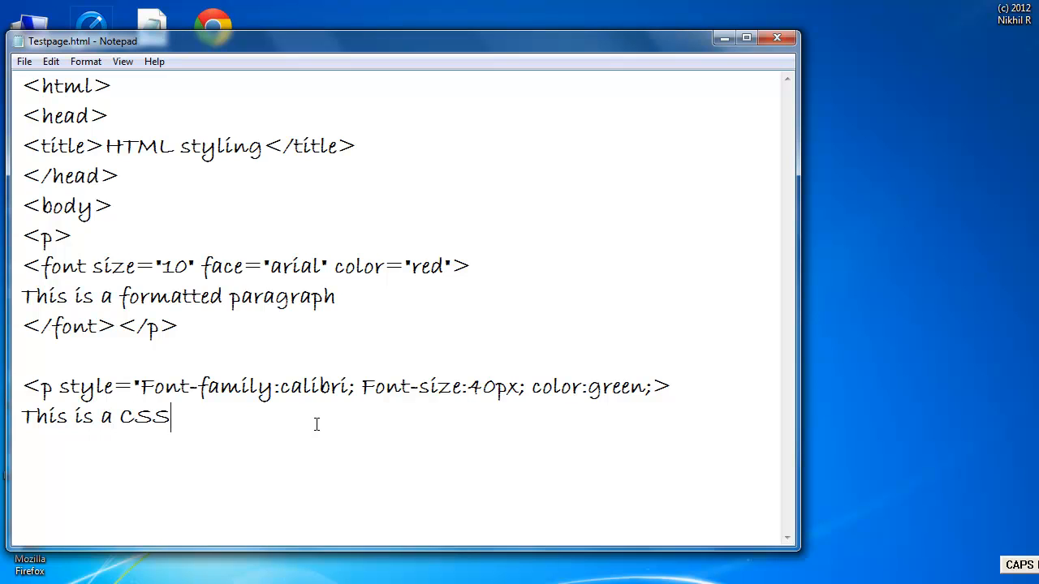
text(formatte)
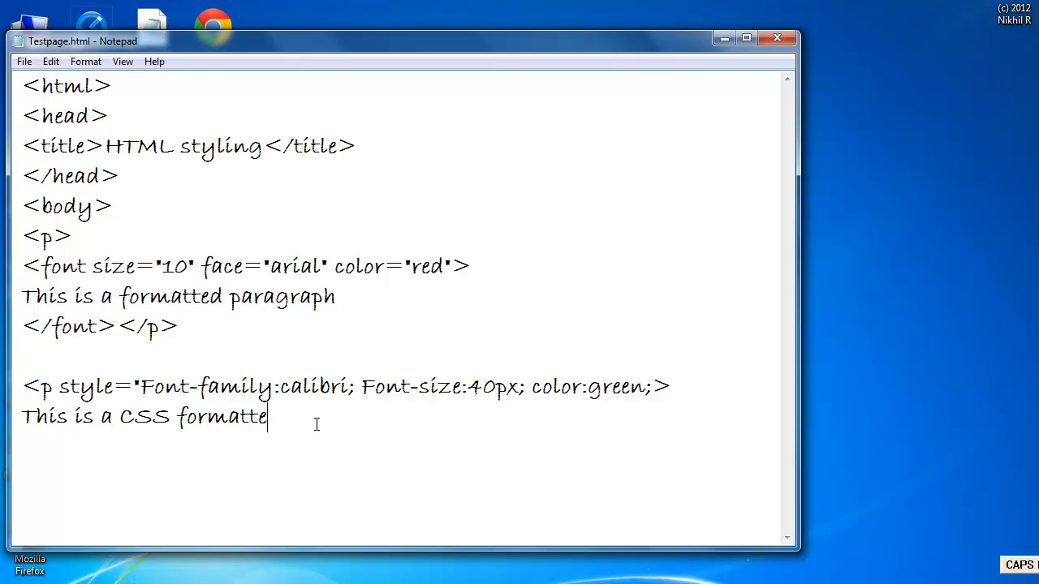
text(d paragraph)
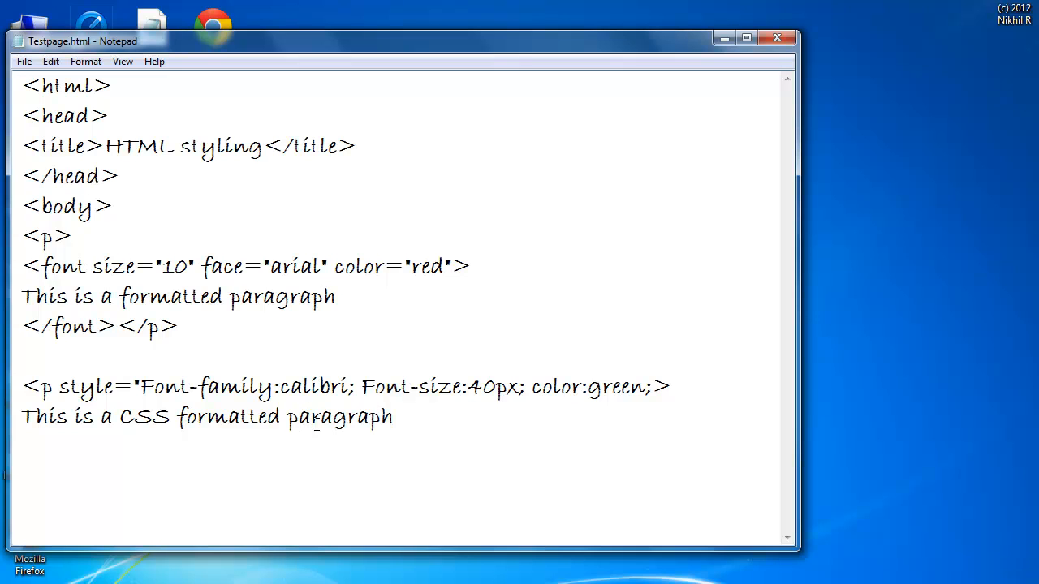
text(</p)
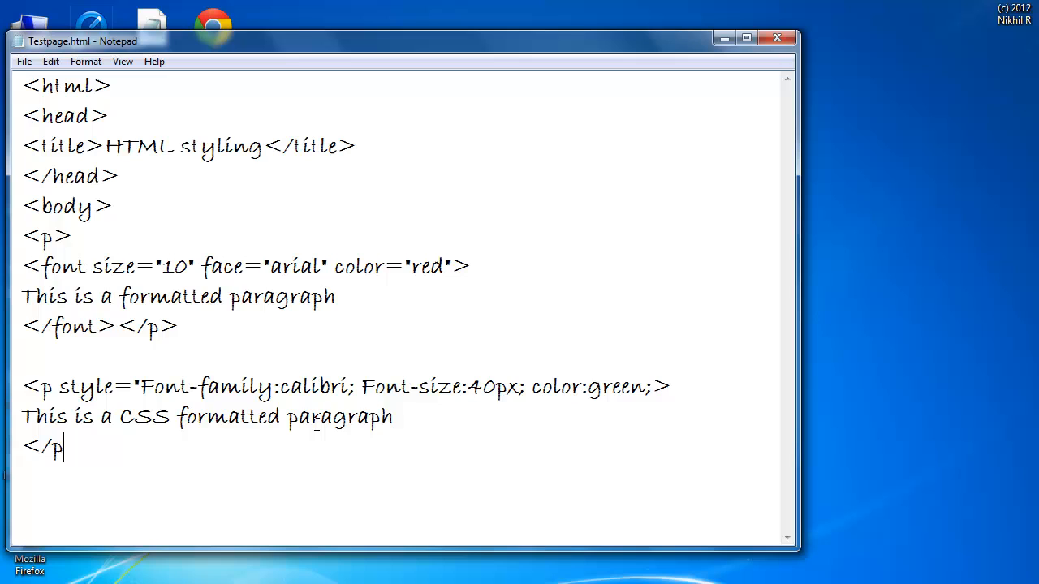
Close the body and html tags, then open Testpage.html in Chrome.
key(enter)
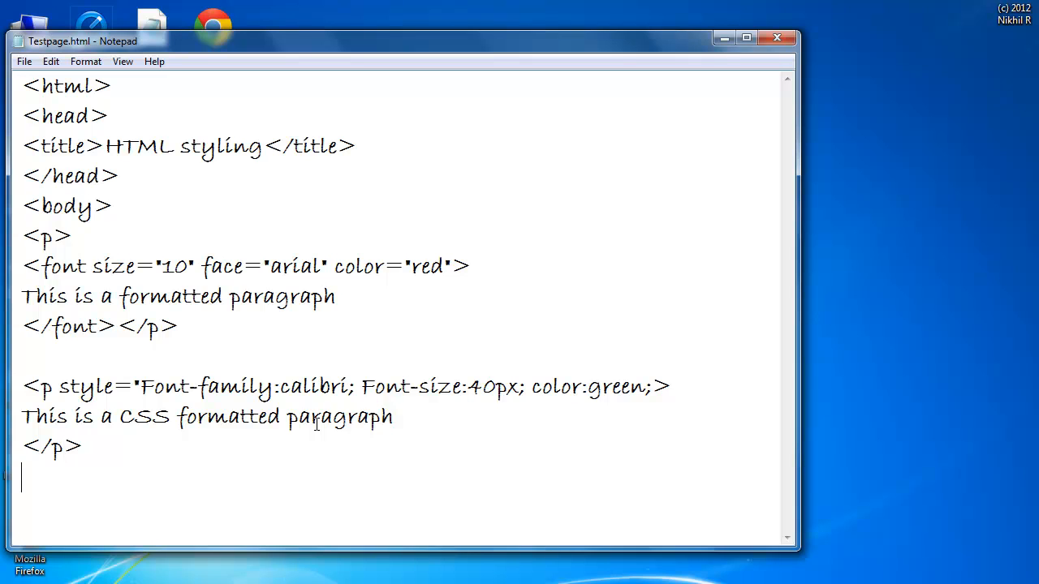
text(<)
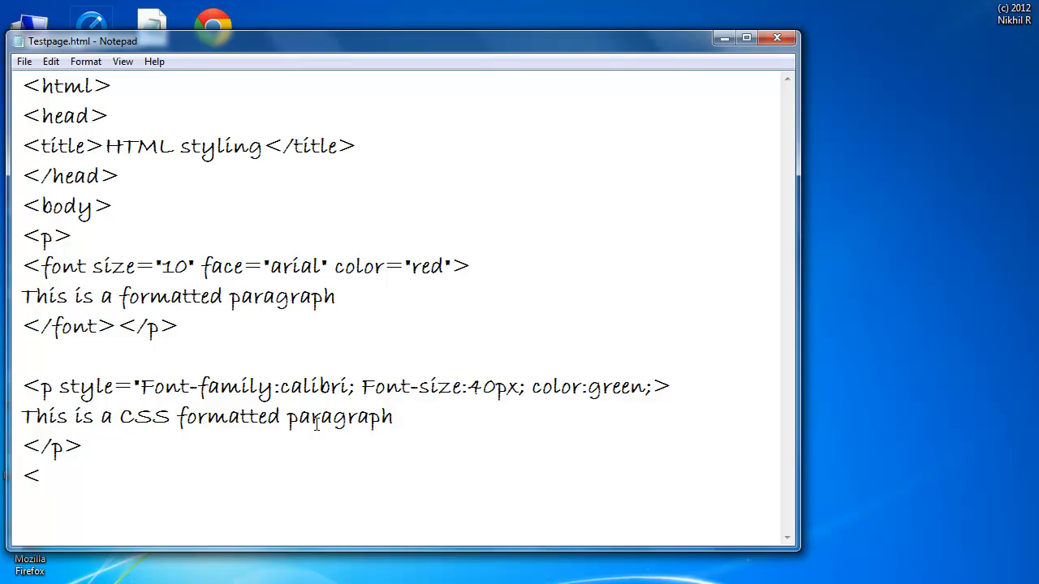
text(/body>)
text(</)
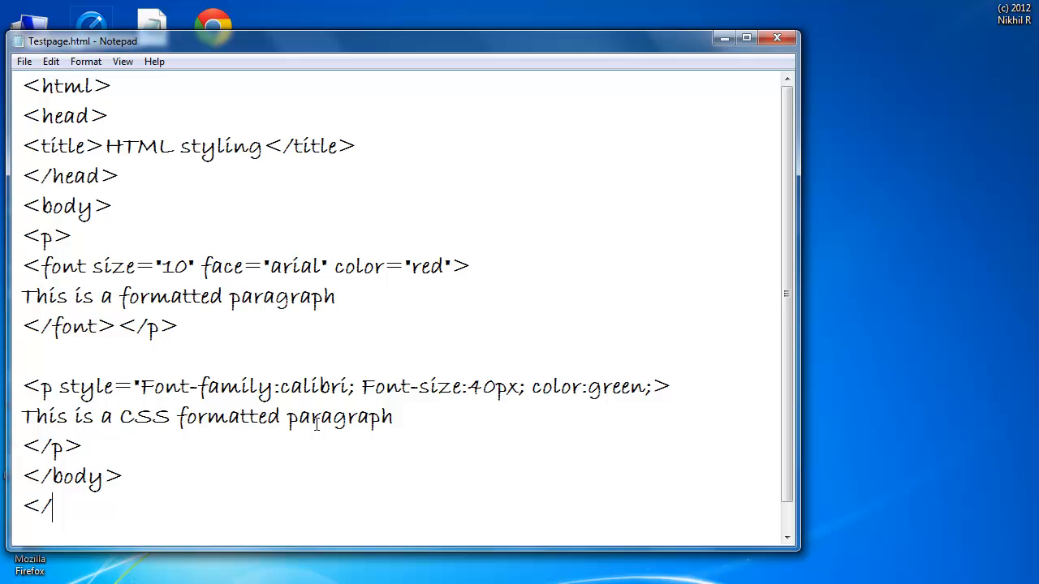
text(html>)
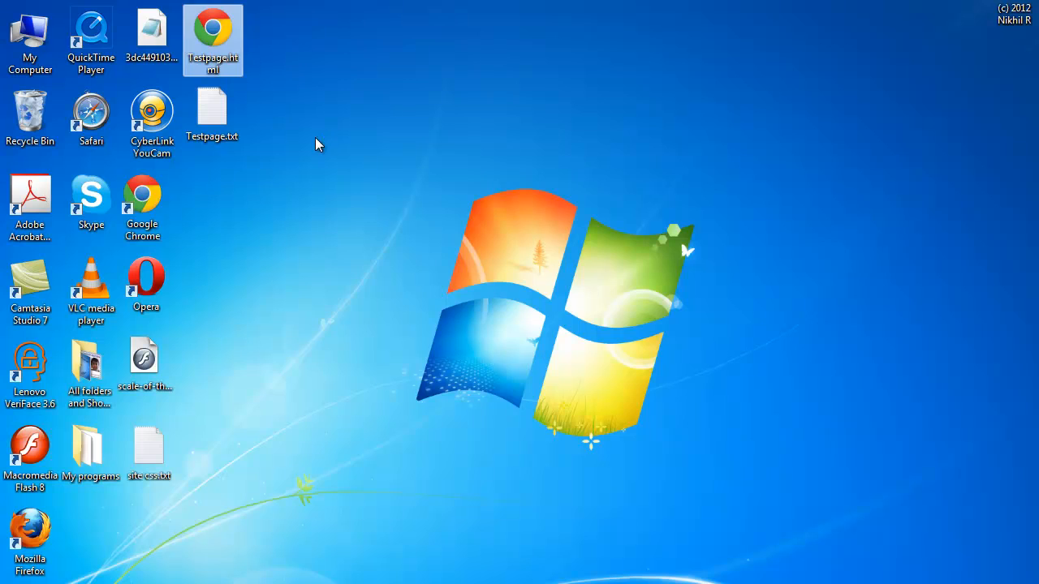
double_click(213, 39)
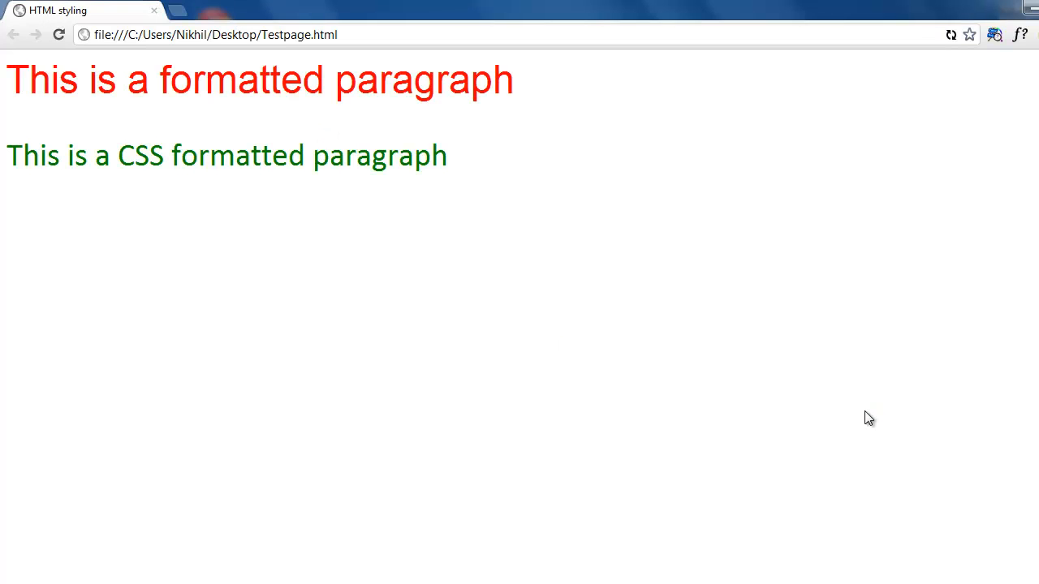
mouse_move(300, 82)
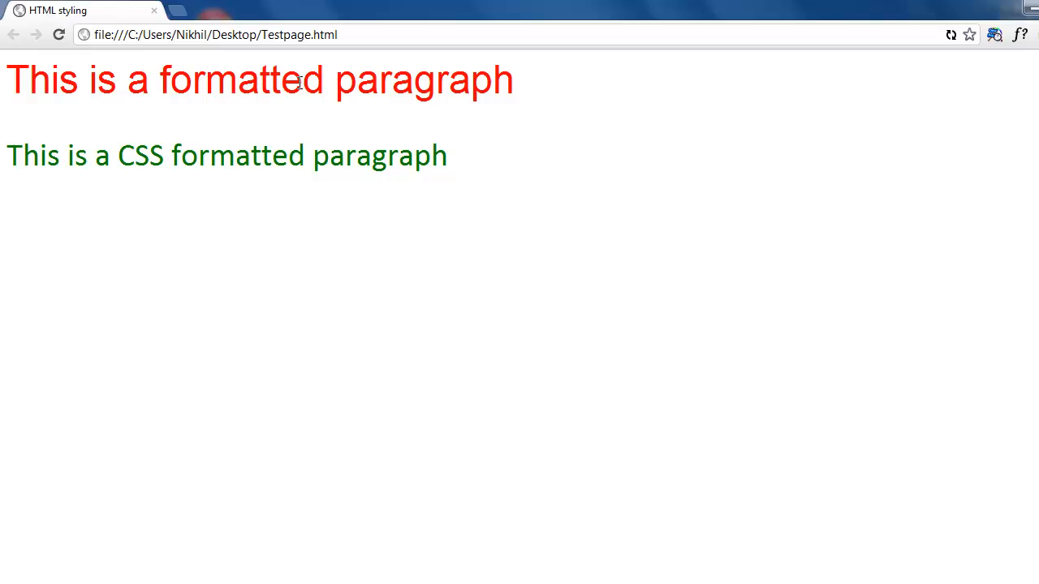
mouse_move(617, 104)
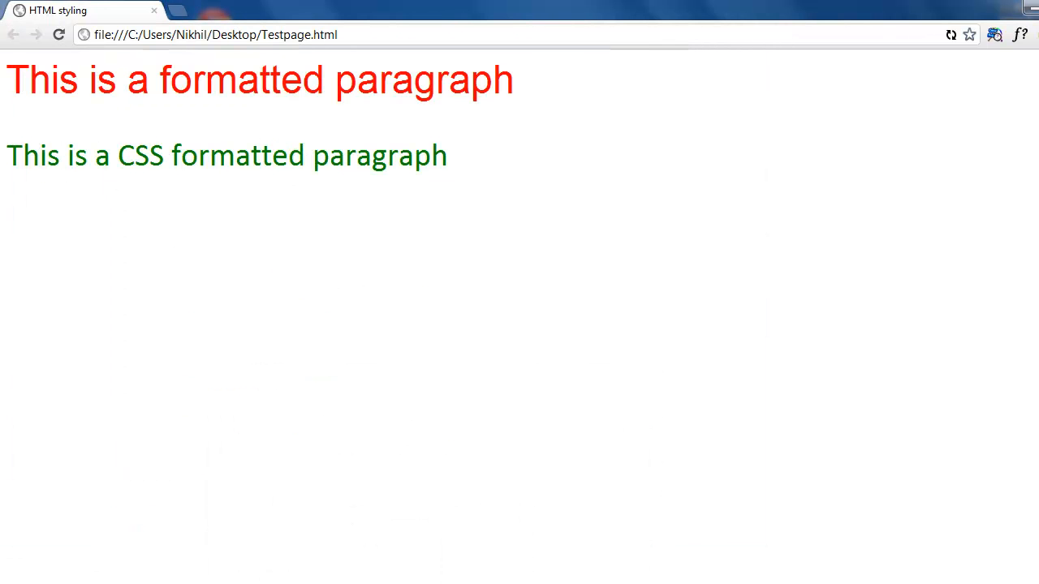
mouse_move(439, 453)
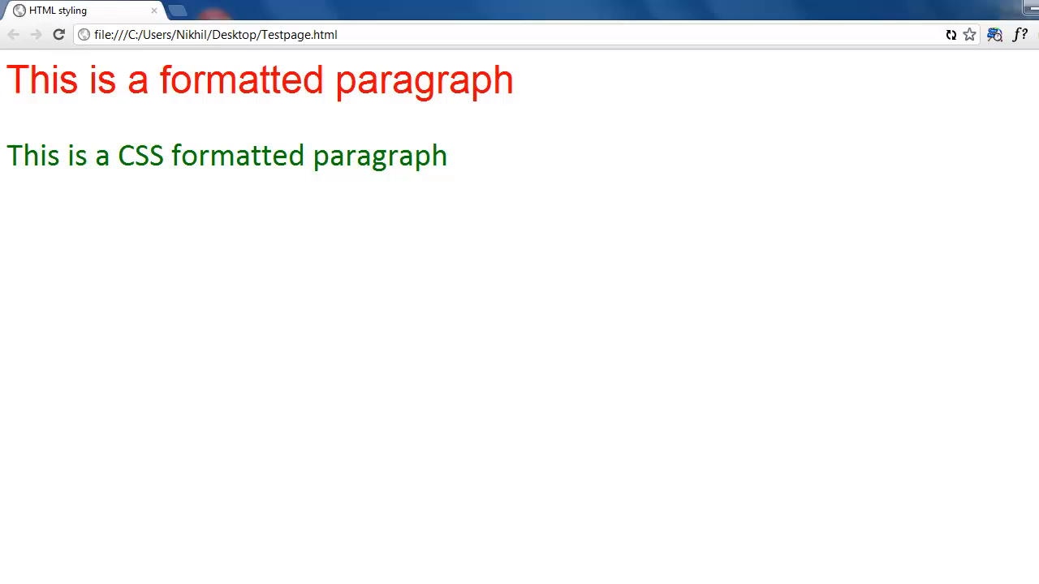
mouse_move(435, 461)
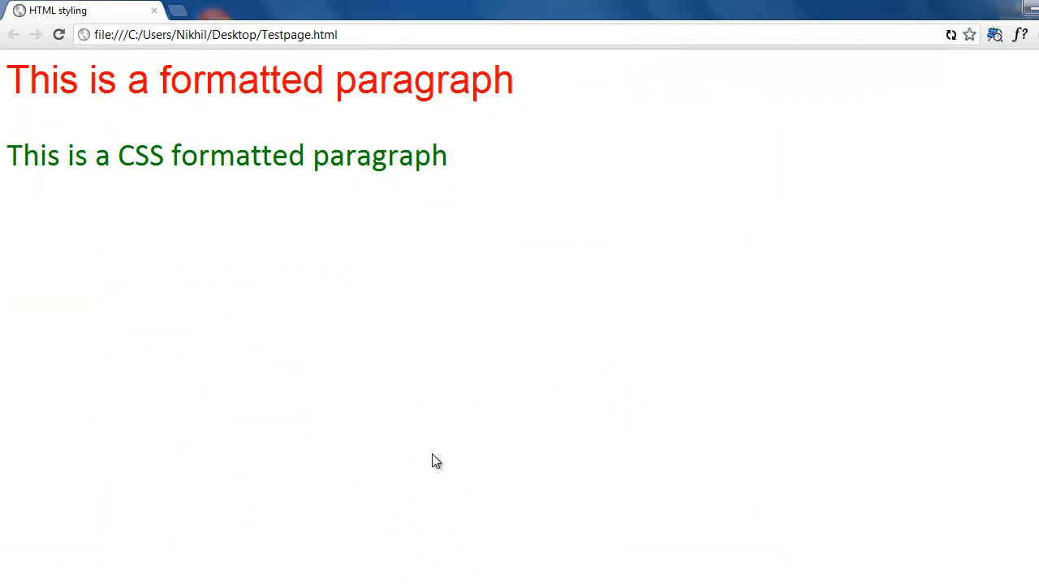
mouse_move(479, 442)
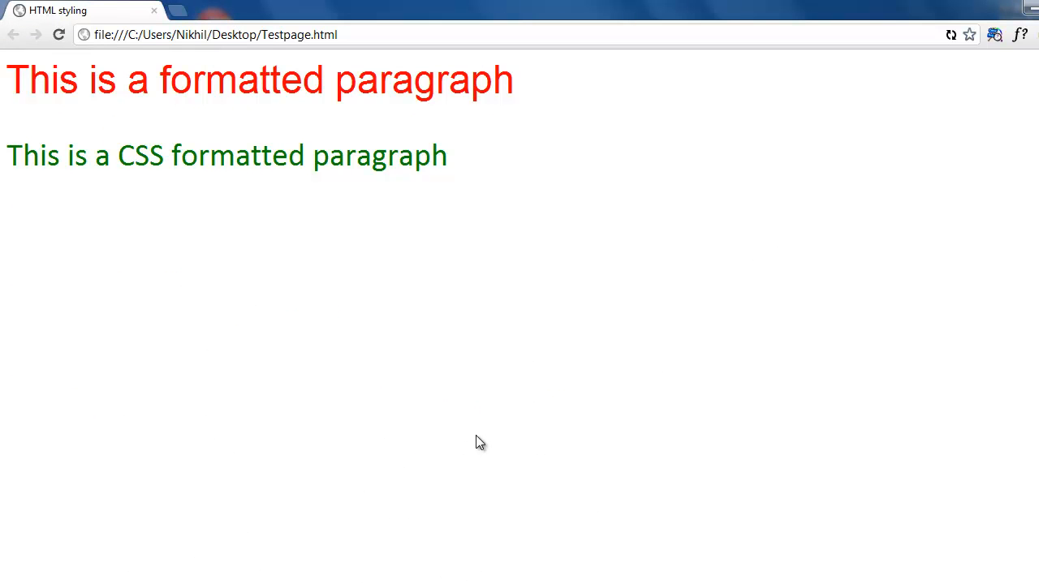